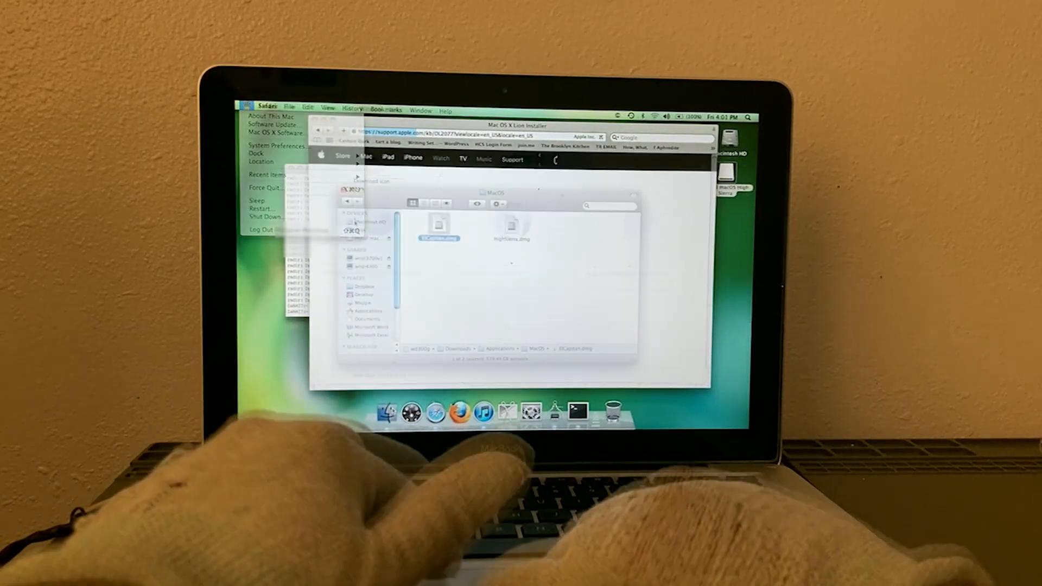
Step: Bring Finder forward showing Downloads with ElCapitan.dmg selected and previewed
left_click(437, 226)
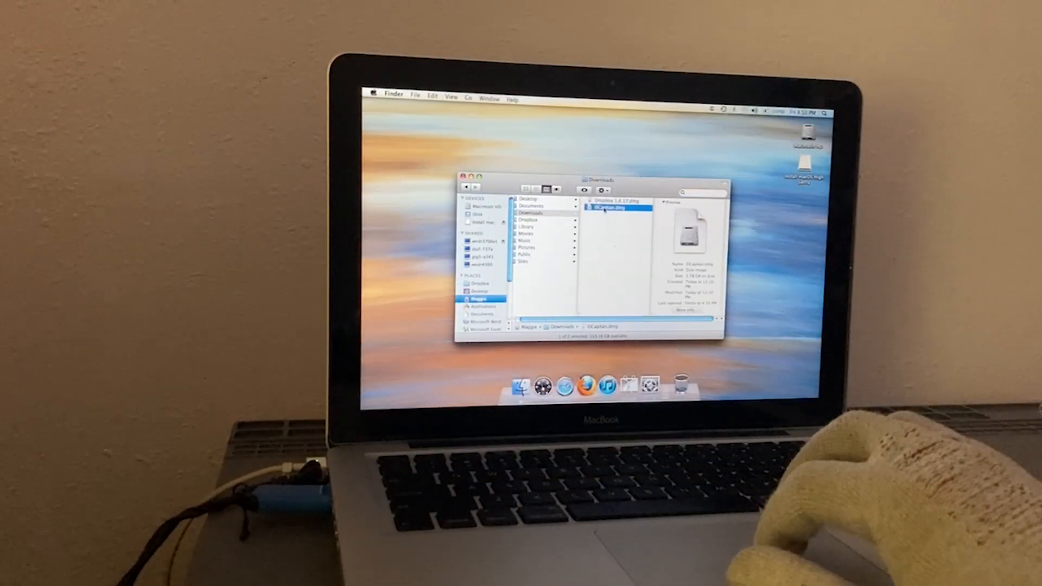
Step: Open ElCapitan.dmg, then browse Apple's Support Downloads list down to Mac OS X Server 10.6 updates
double_click(612, 206)
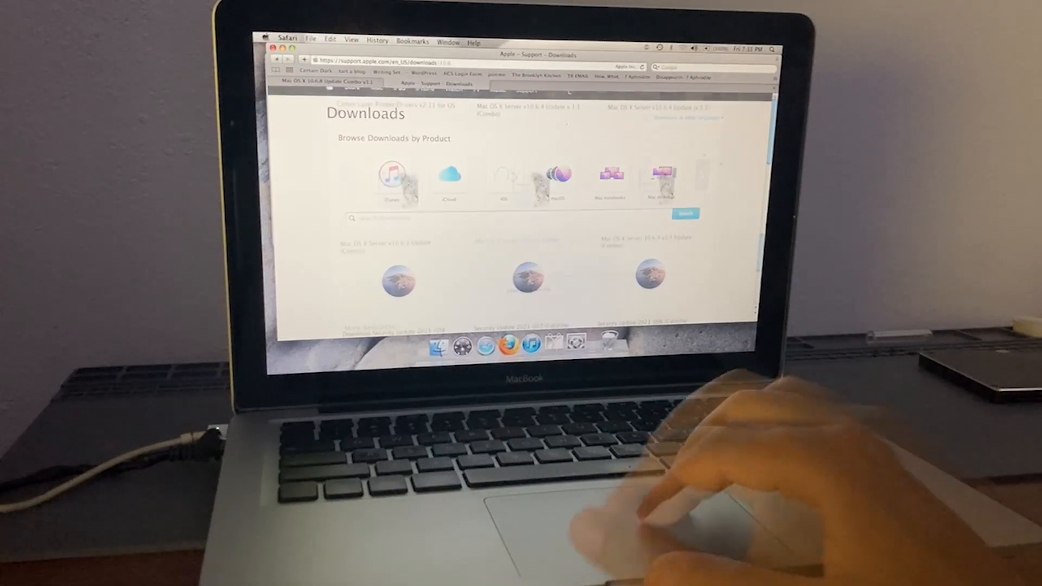
scroll("down", 3)
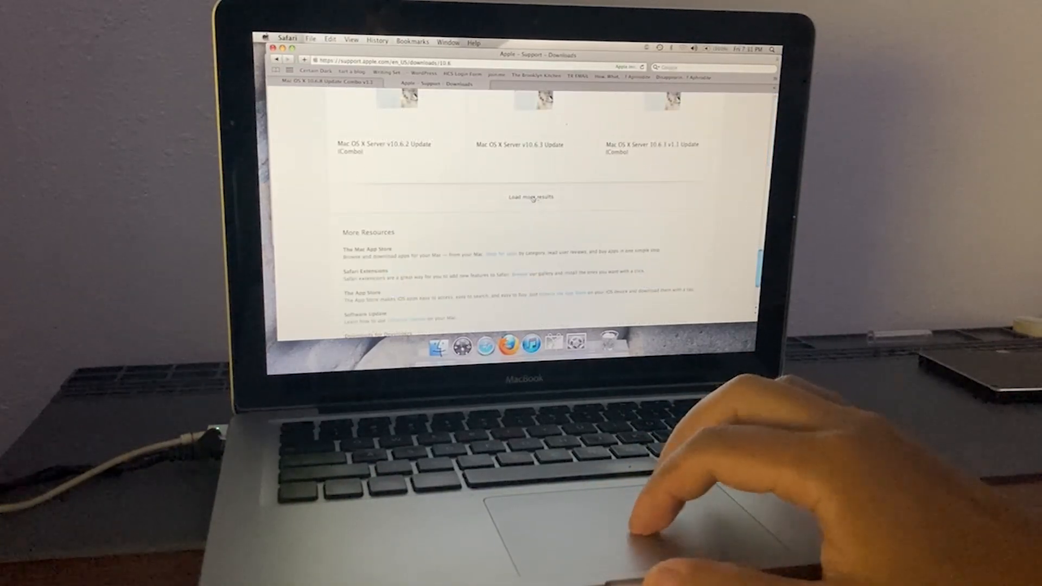